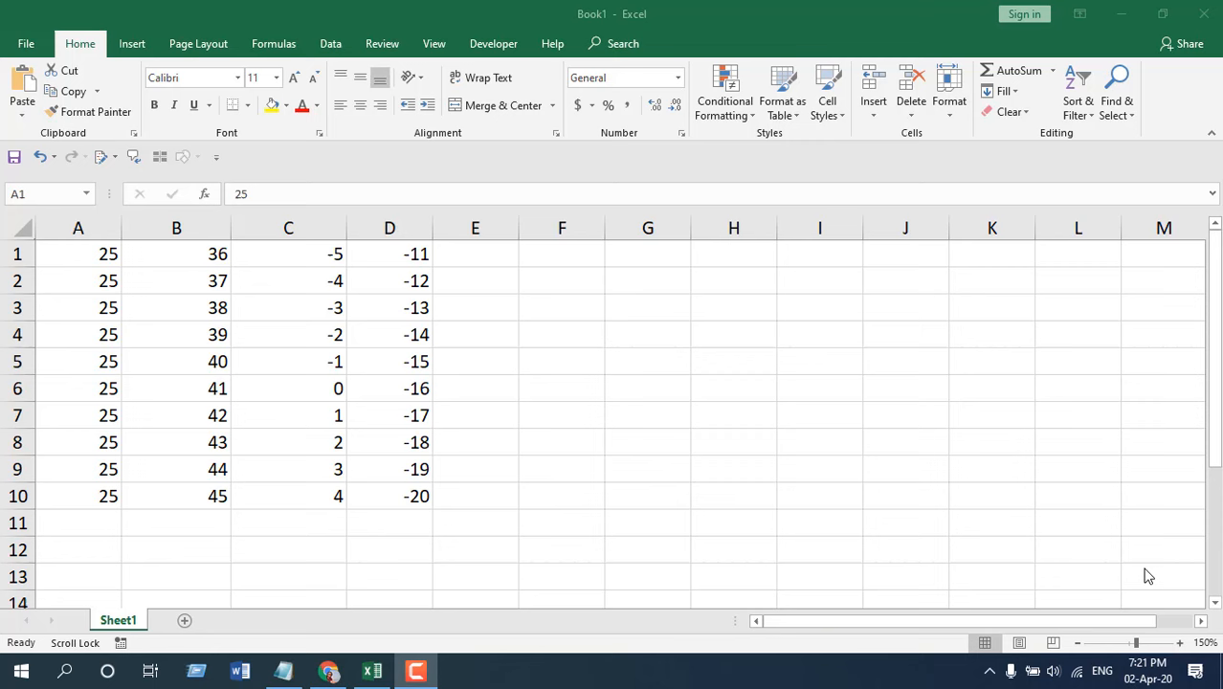
- Begin a new conditional formatting rule for the number grid A1:D10
left_click(723, 92)
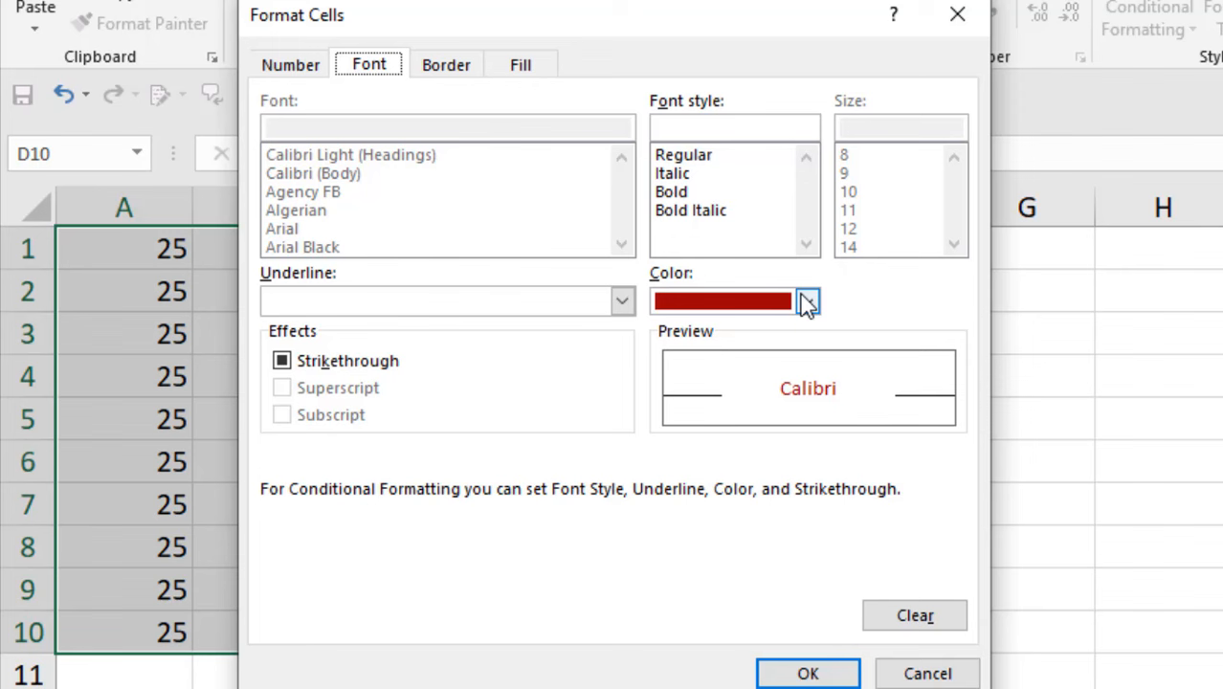
- Confirm the red-font rule so negative numbers in columns C and D turn red
left_click(808, 674)
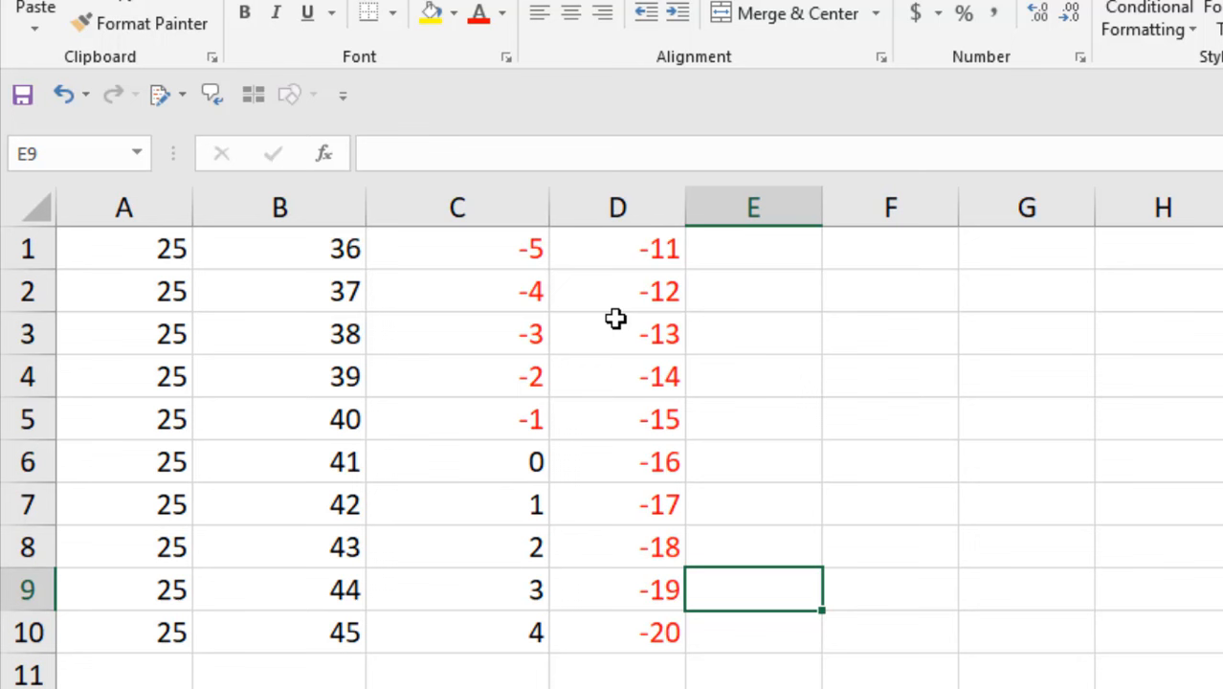
mouse_move(770, 491)
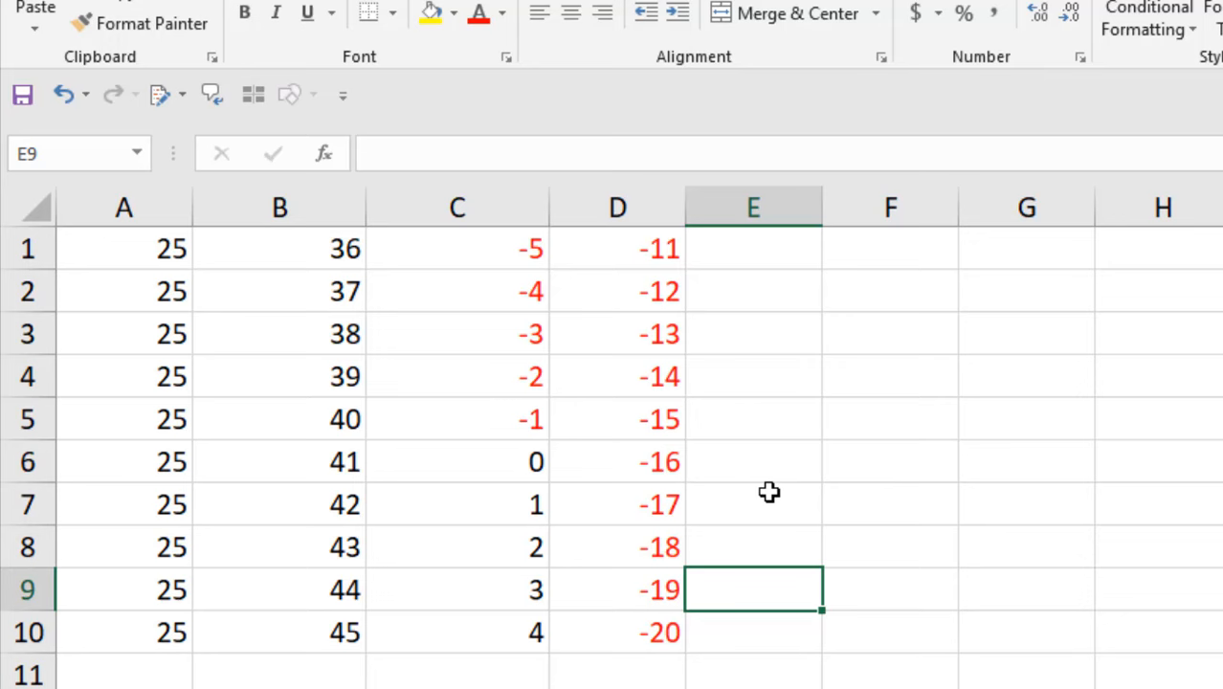
left_click(455, 249)
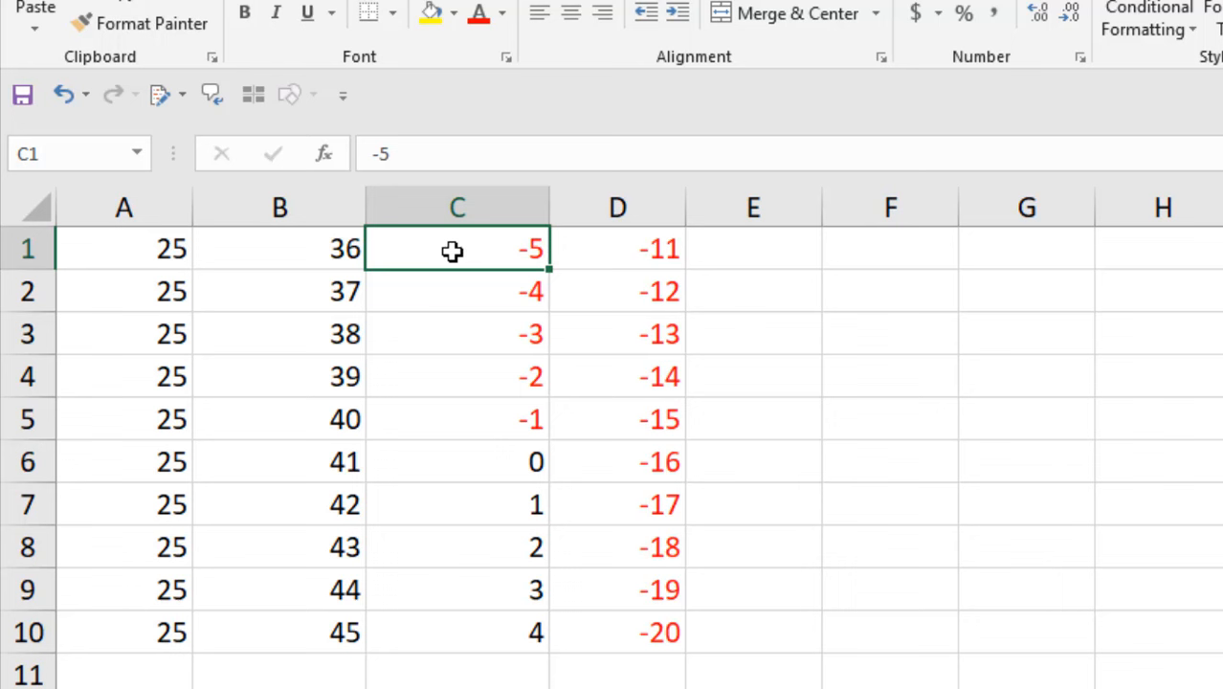
left_click(616, 249)
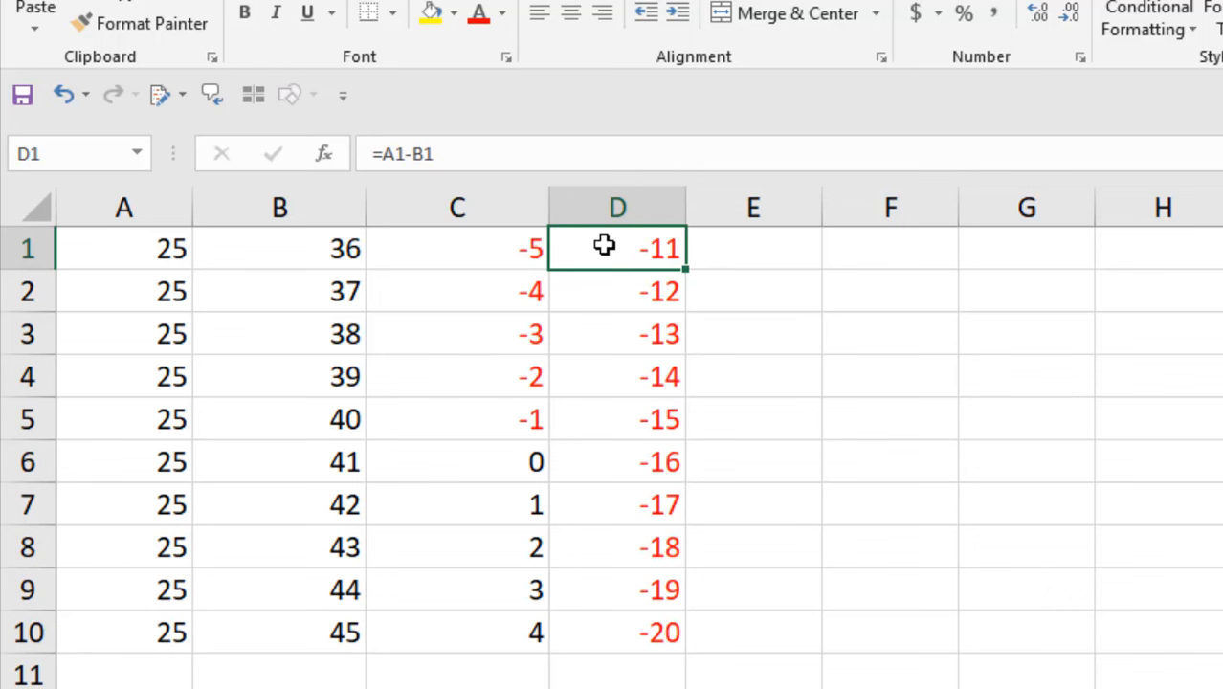
mouse_move(700, 588)
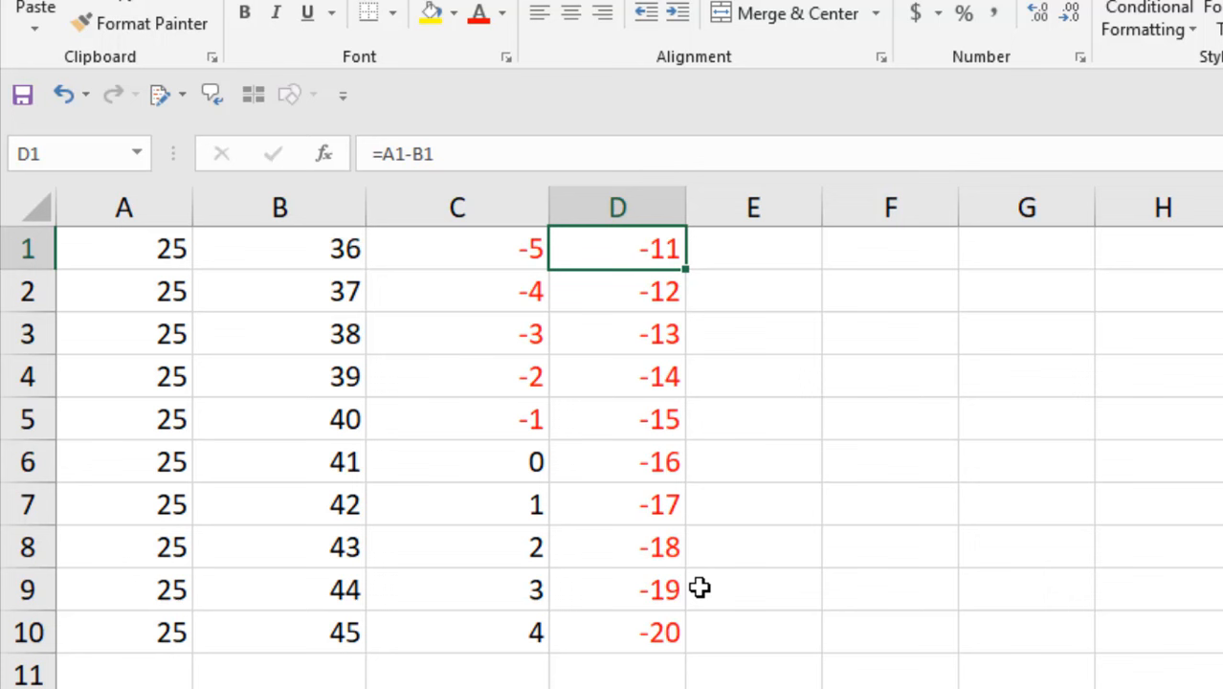